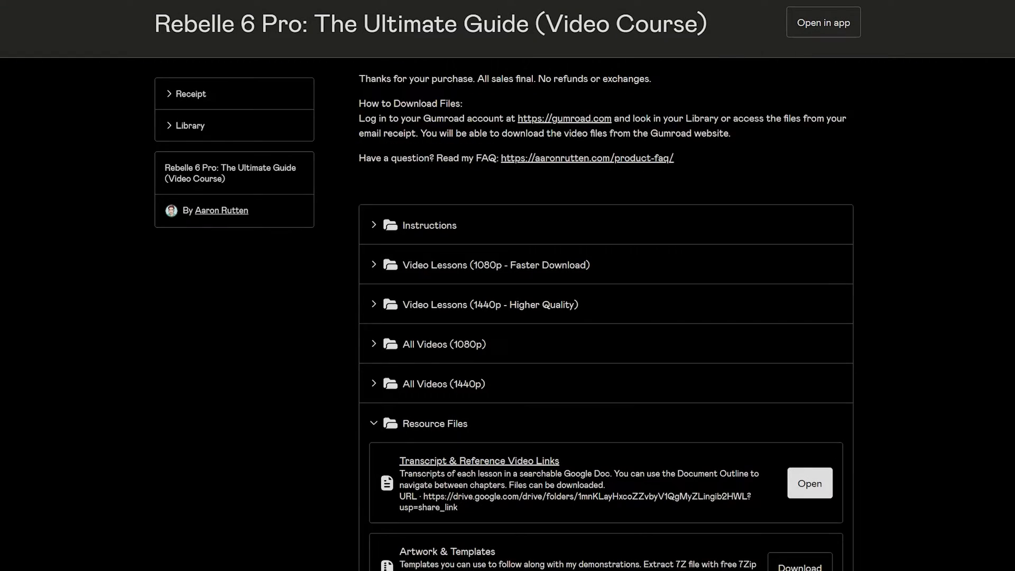
Extract the Rebelle Starter Brush Pack 2023 zip into a desktop folder
scroll("down", 3)
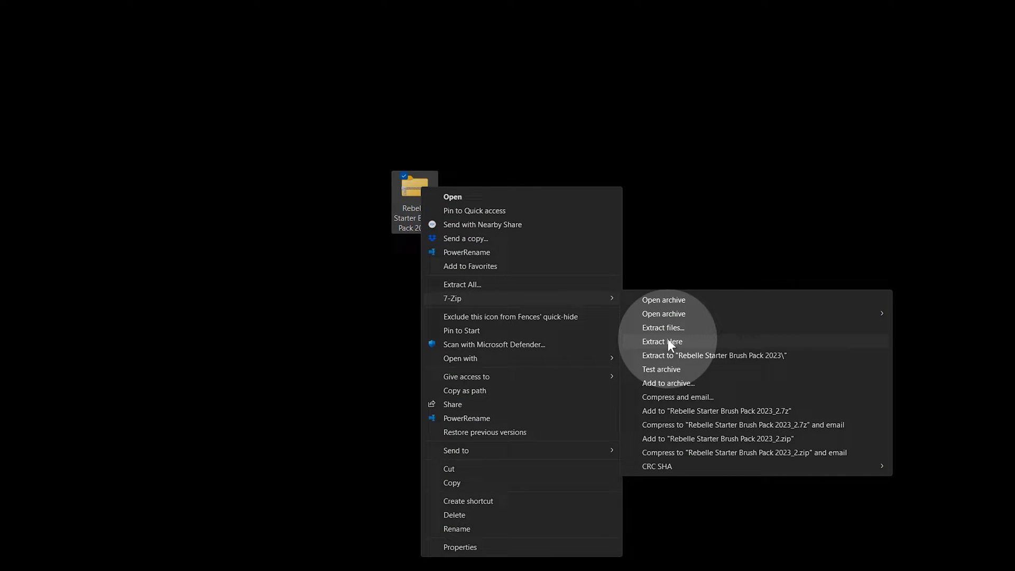
mouse_move(474, 292)
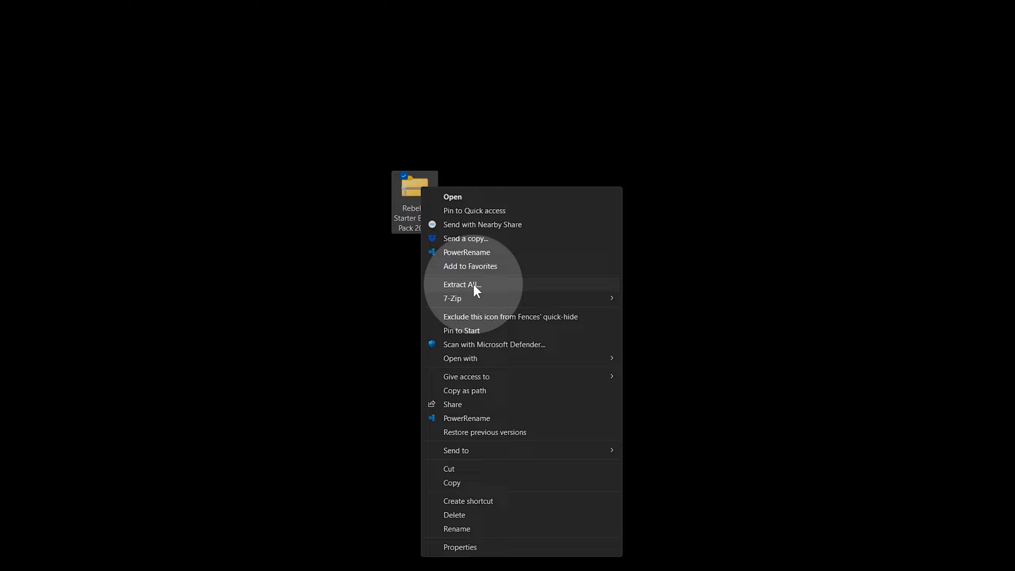
left_click(462, 285)
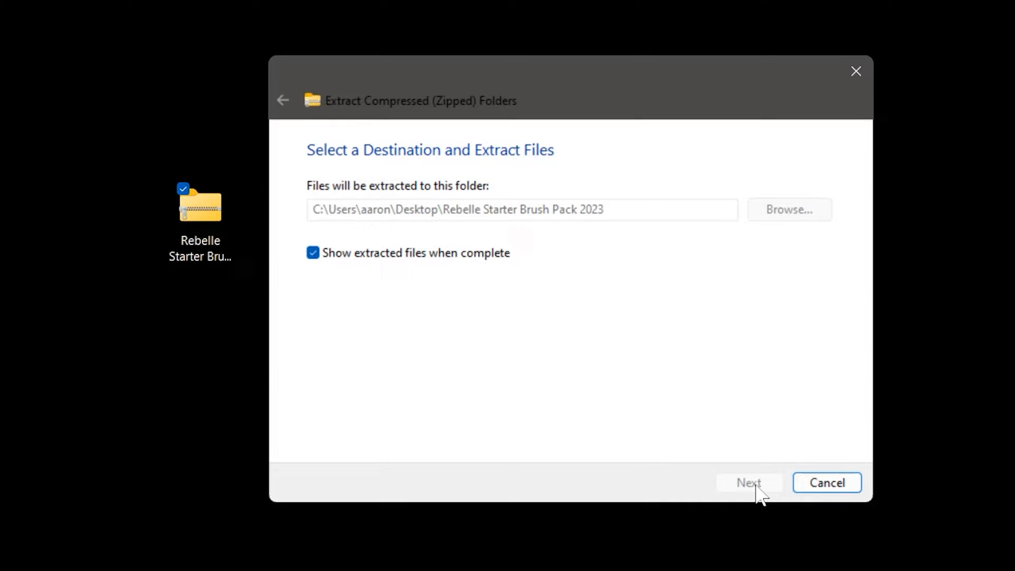
left_click(750, 483)
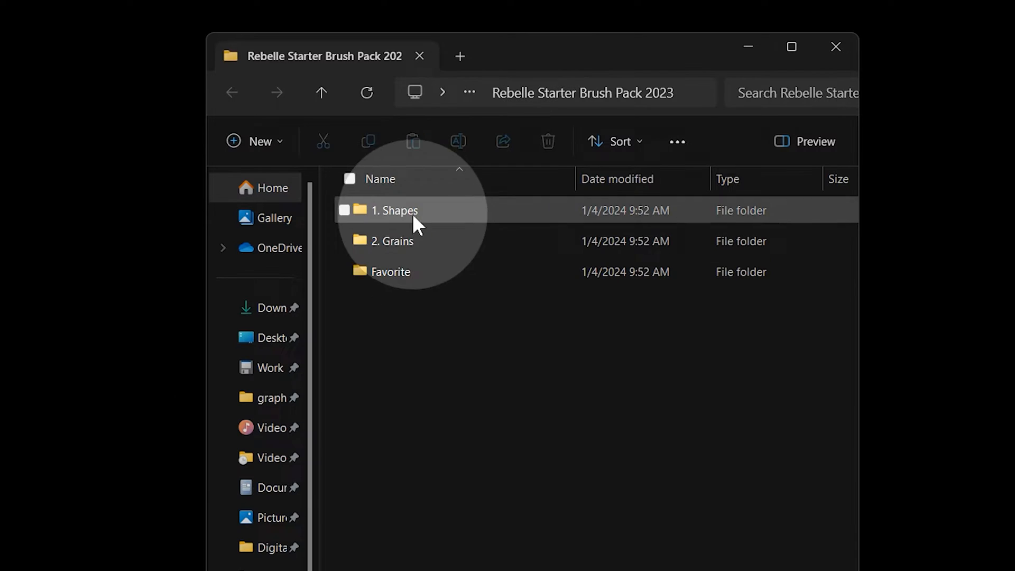
mouse_move(437, 272)
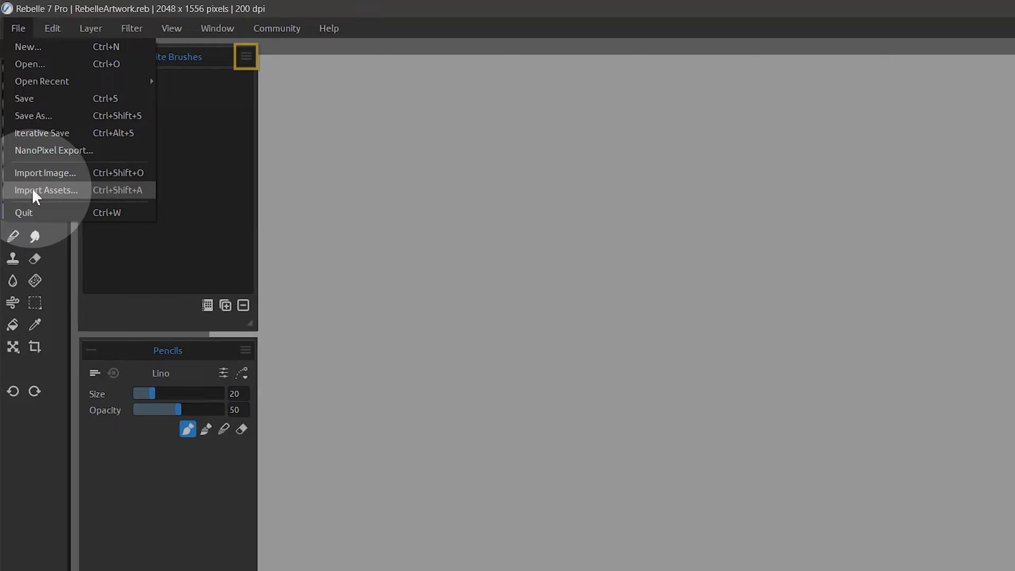
Import the pack's Blenders .rebelle-brush files and check the still-empty Favorite Brushes panel
left_click(45, 189)
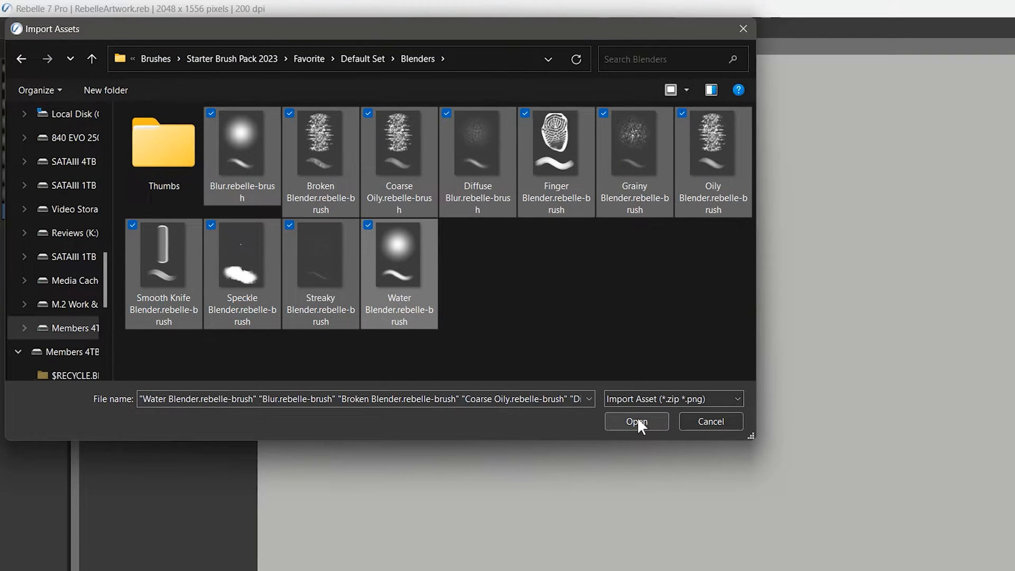
left_click(636, 421)
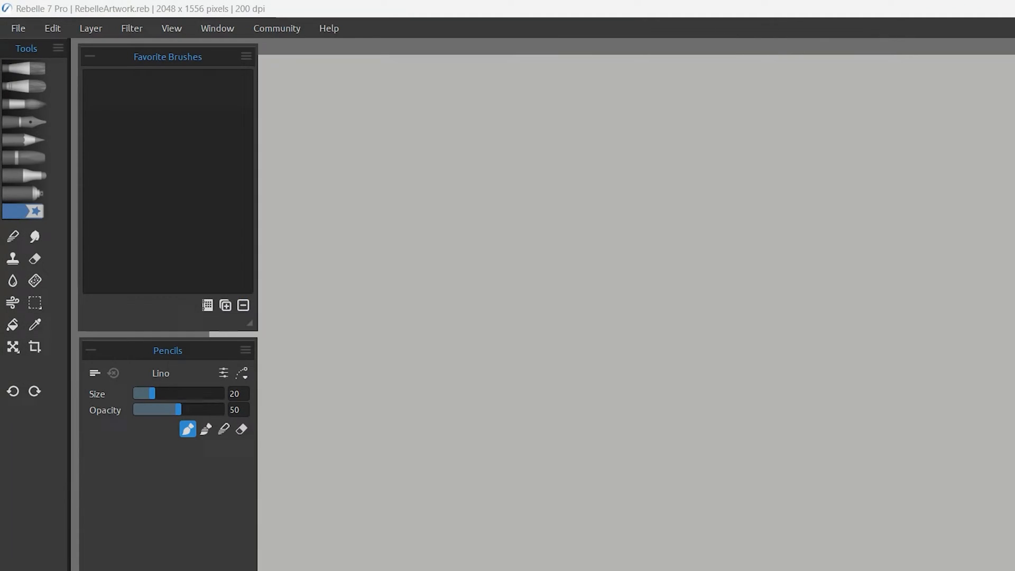
left_click(25, 69)
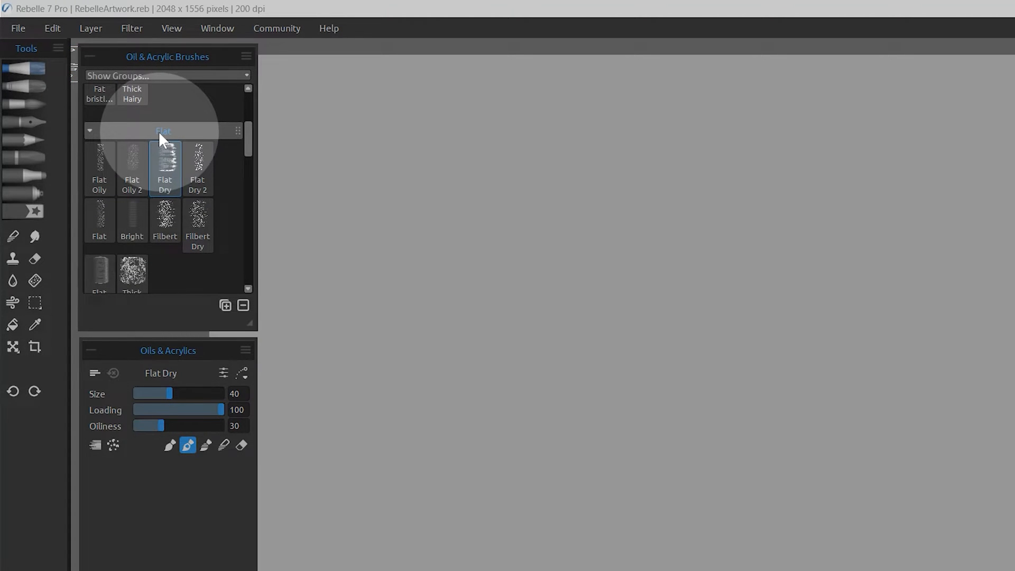
left_click(24, 212)
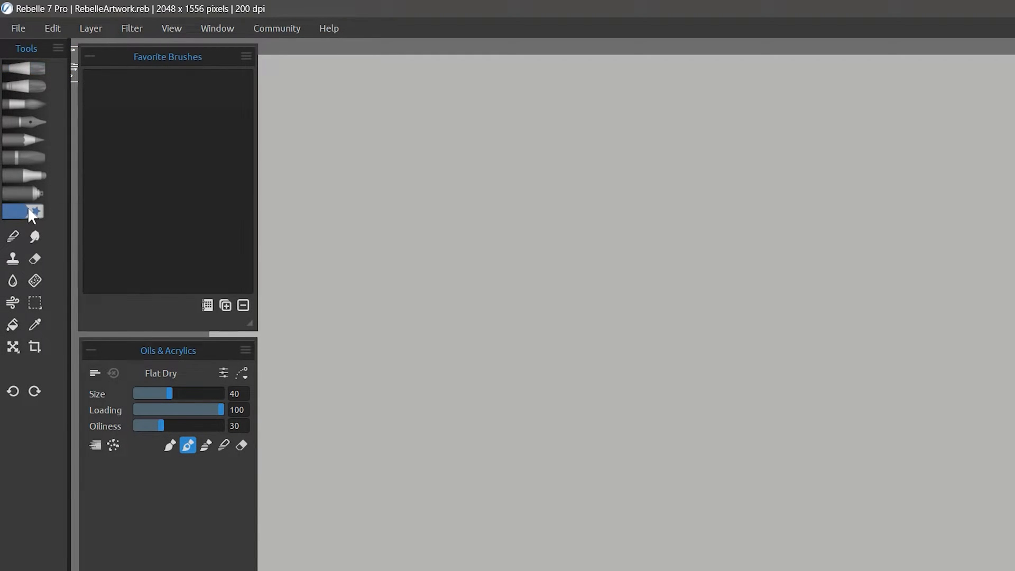
mouse_move(26, 215)
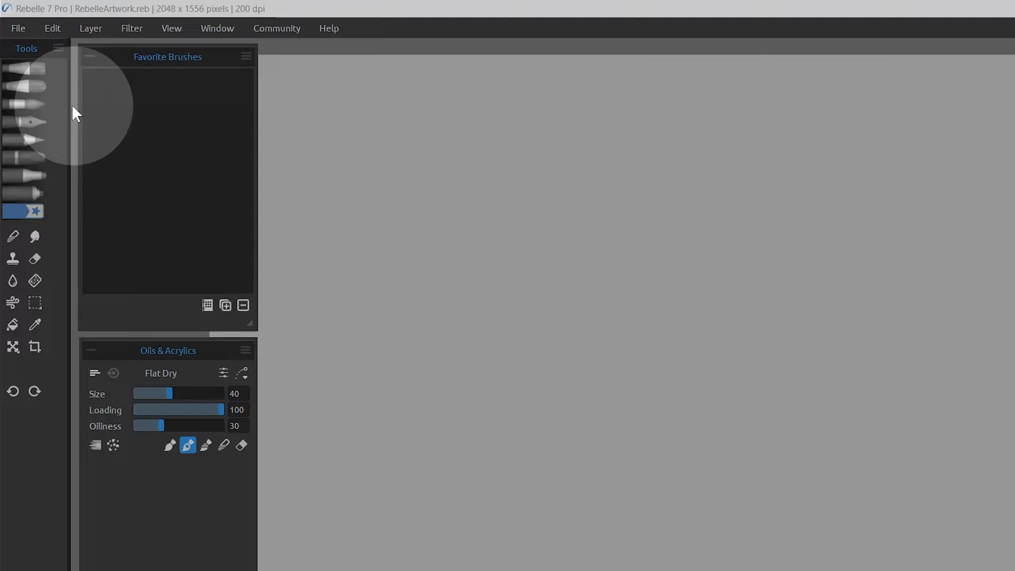
left_click(28, 212)
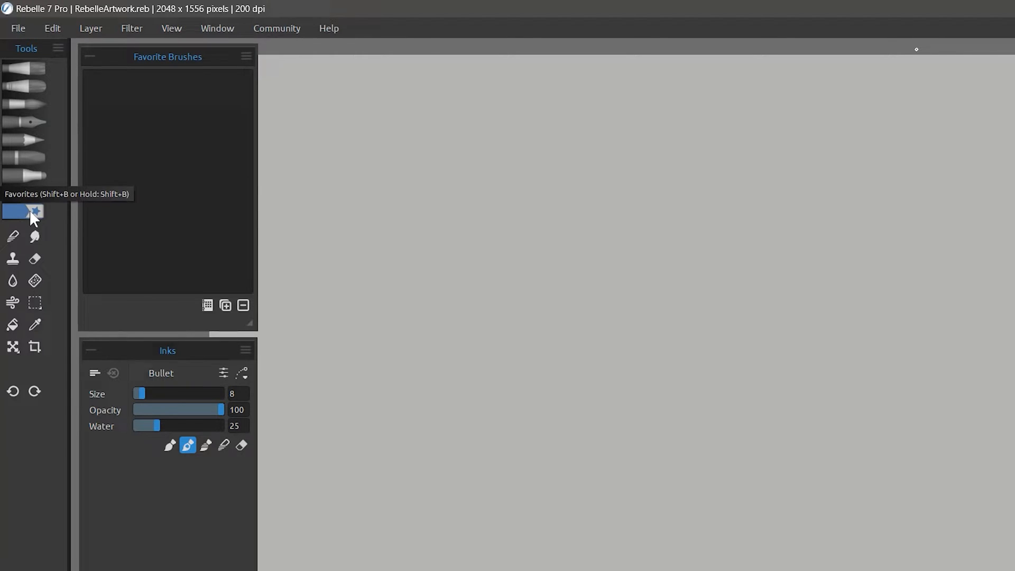
Show the Rebelle 7 library folder from the Help menu and open its Brushes folder
left_click(329, 28)
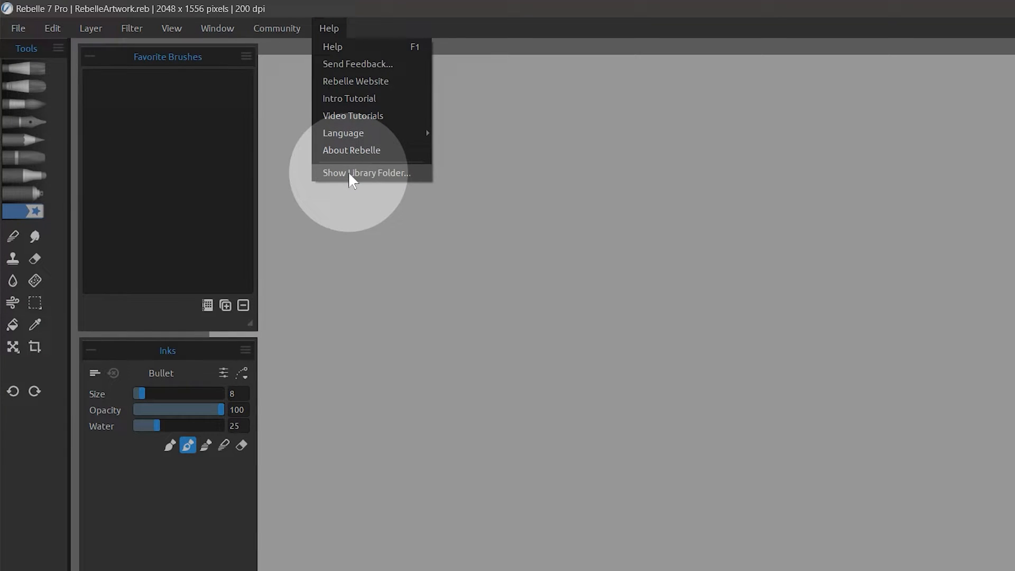
left_click(365, 173)
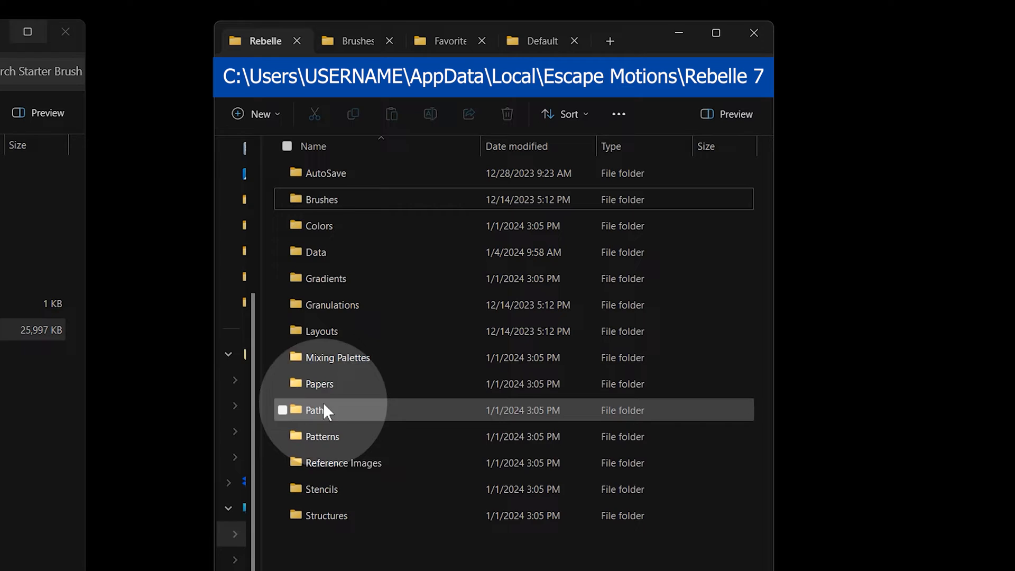
mouse_move(407, 431)
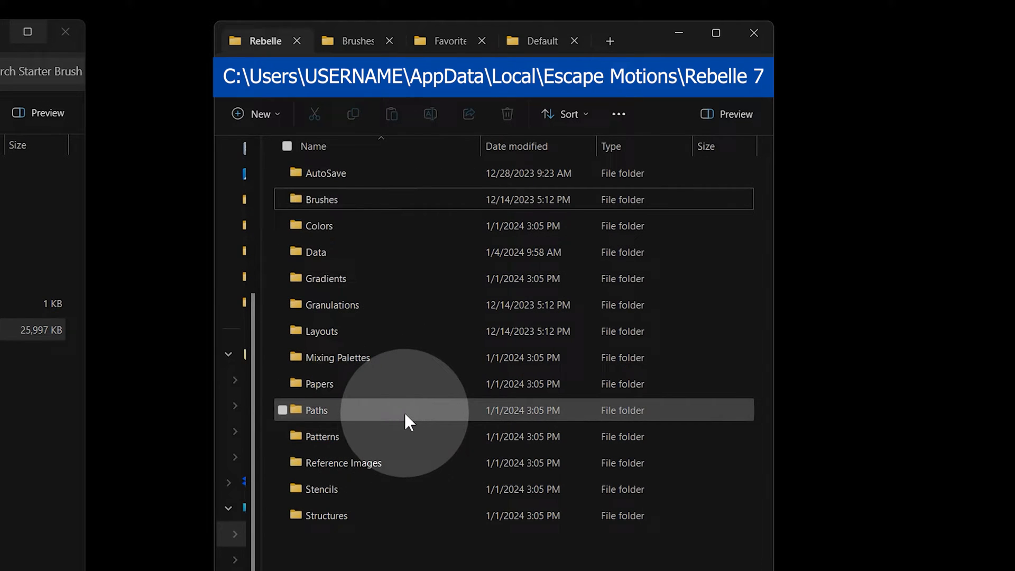
mouse_move(409, 422)
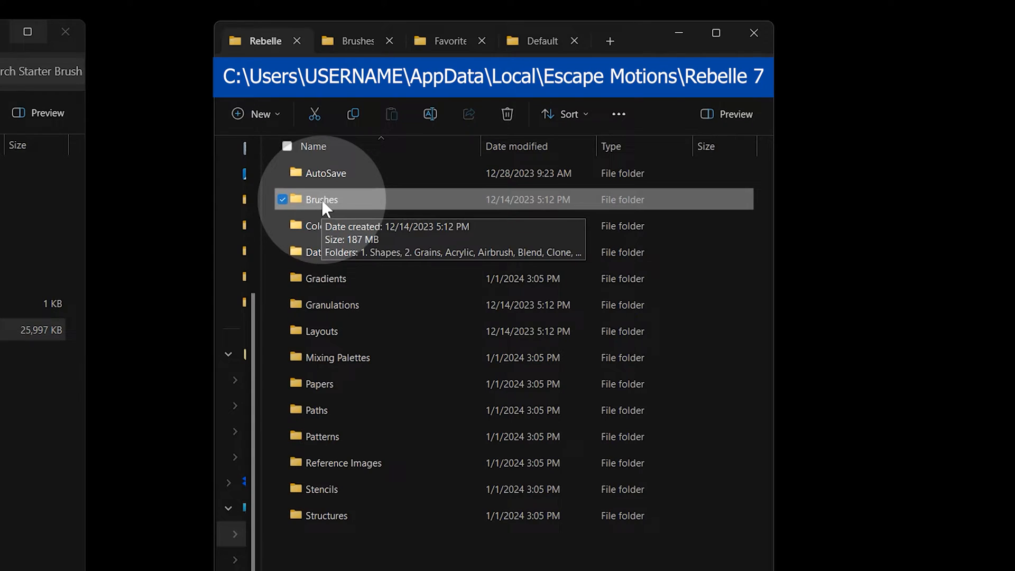
double_click(321, 199)
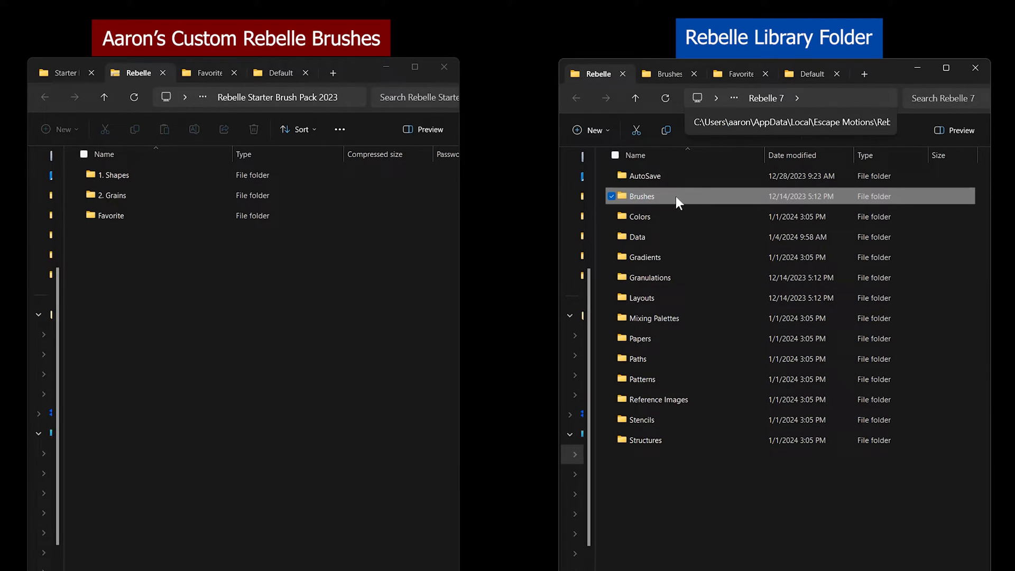
Copy all of the pack's brush group folders into the library's Favorite Default Set folder
double_click(641, 196)
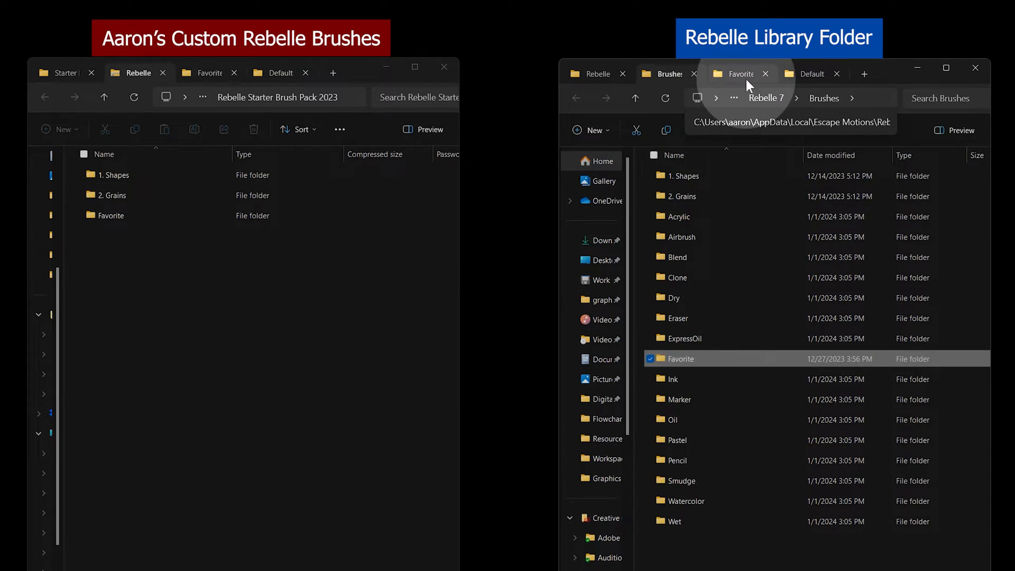
mouse_move(687, 363)
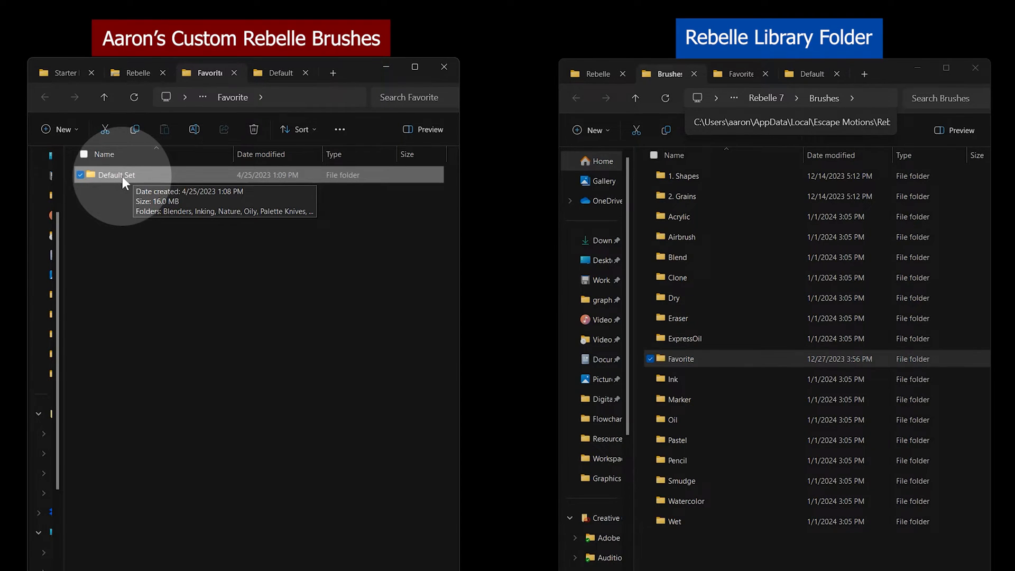
double_click(111, 175)
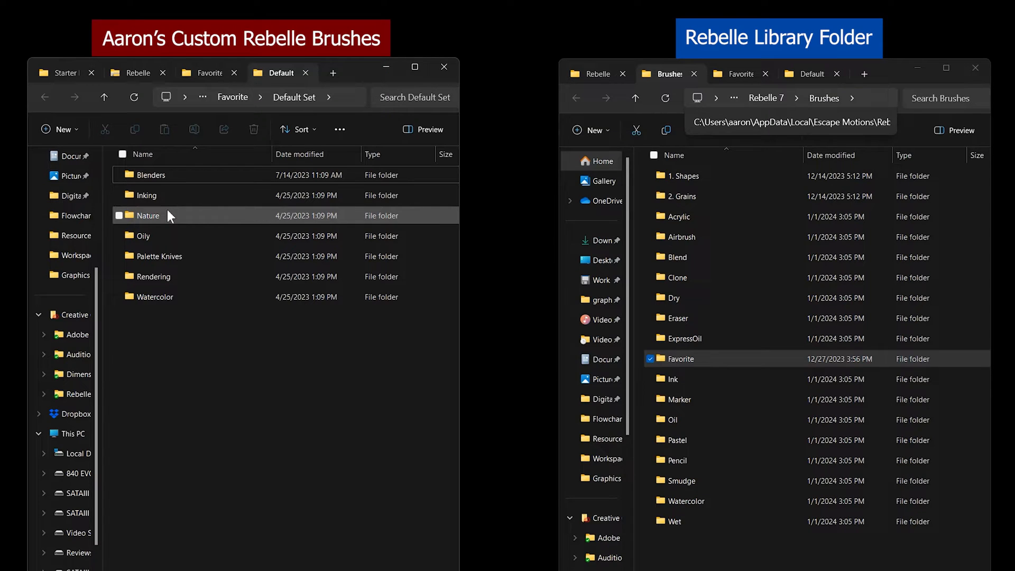
double_click(151, 175)
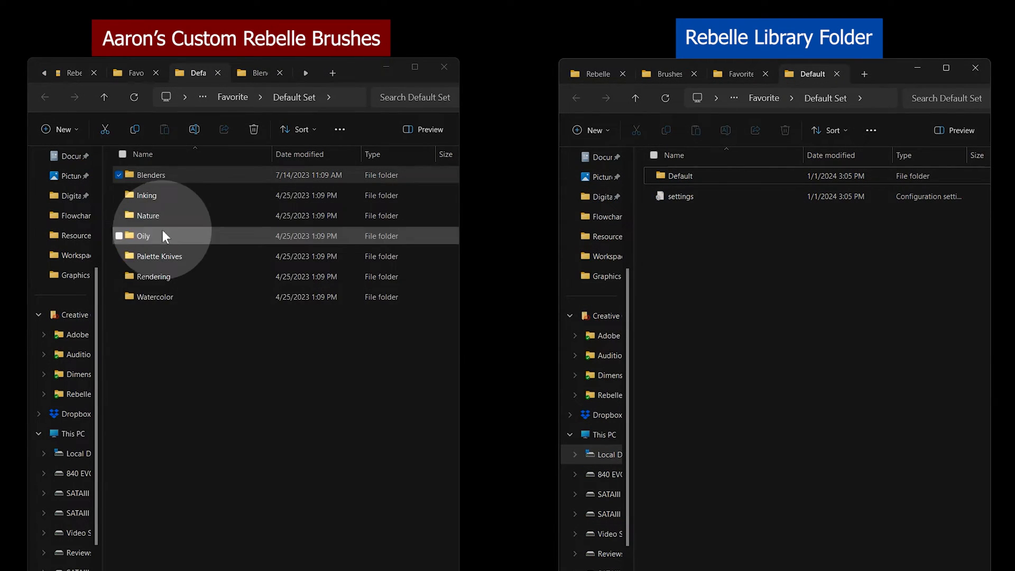
key("ctrl+a")
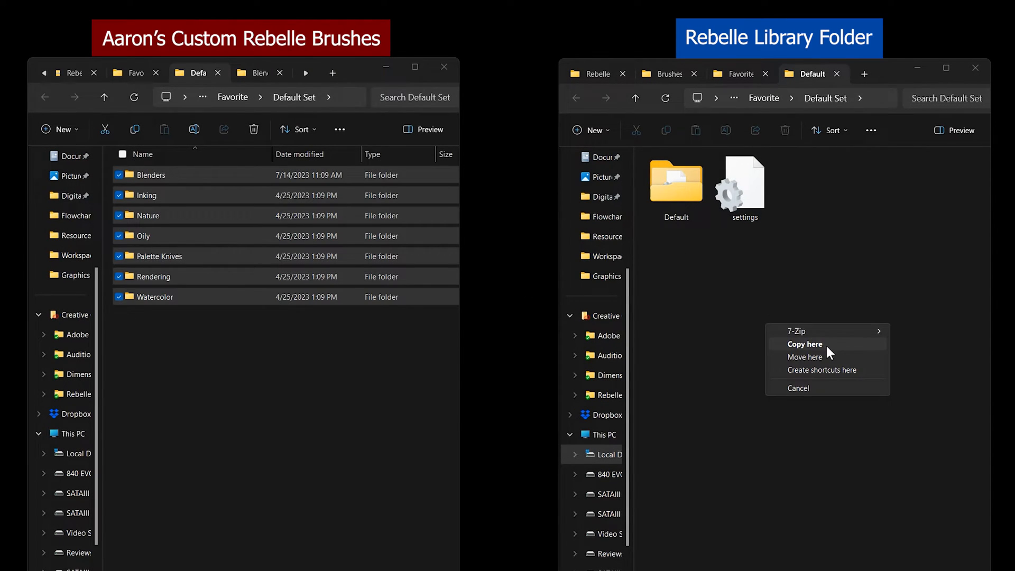
left_click(804, 345)
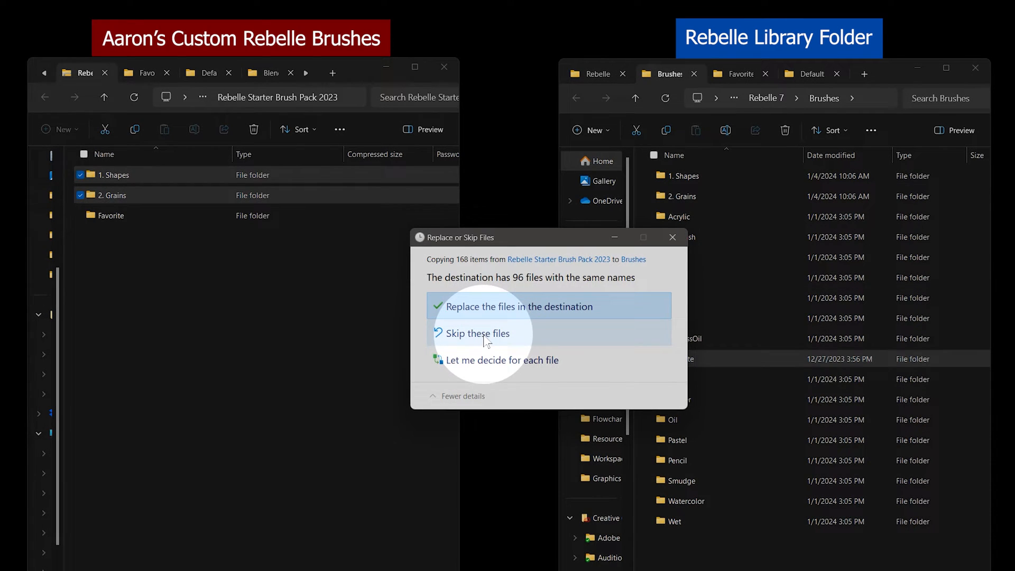
Choose how to handle the duplicate-named files while copying 1. Shapes and 2. Grains
left_click(512, 306)
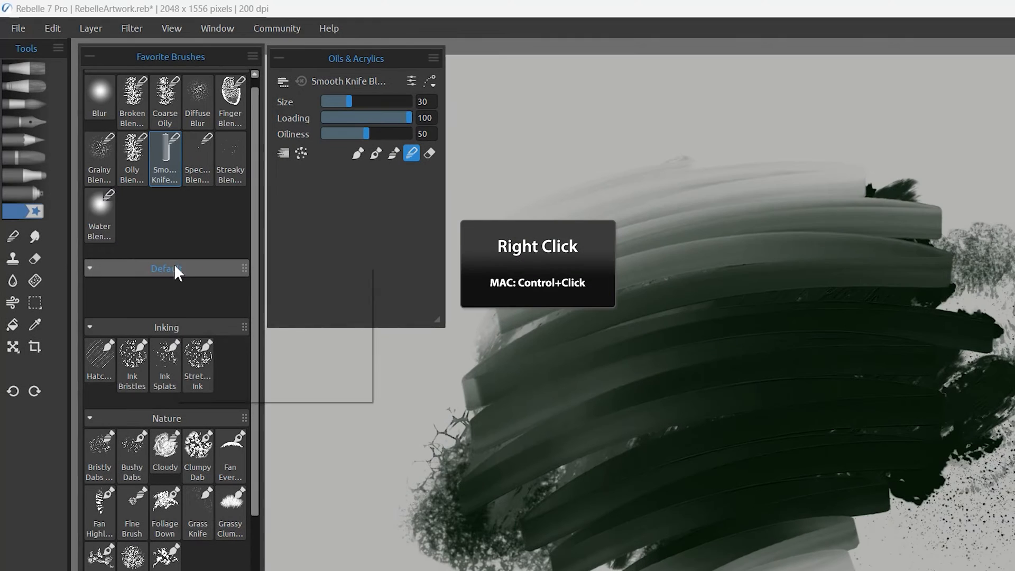
Delete the empty Default brush group via its header's Remove Group option
right_click(175, 268)
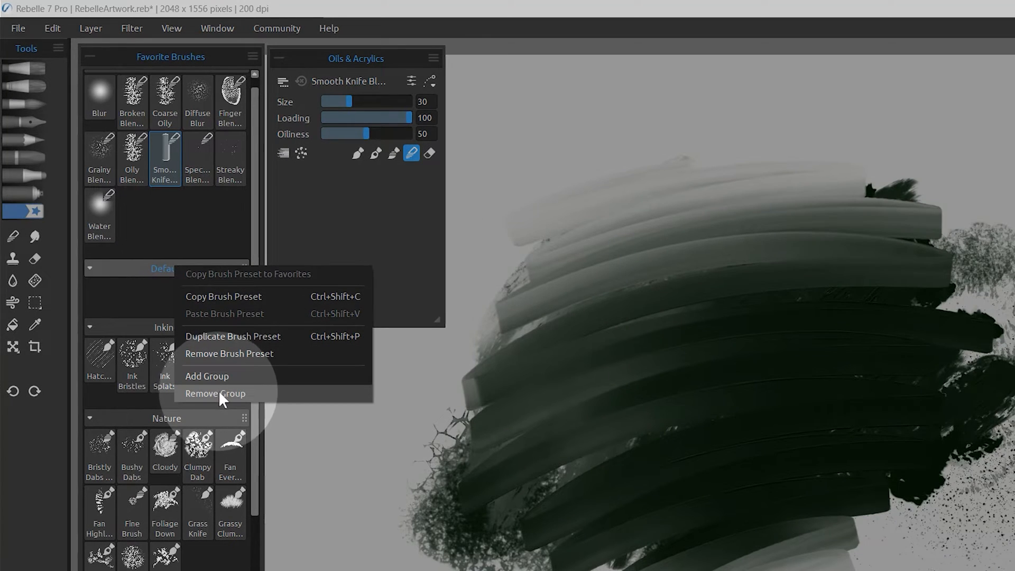
left_click(215, 394)
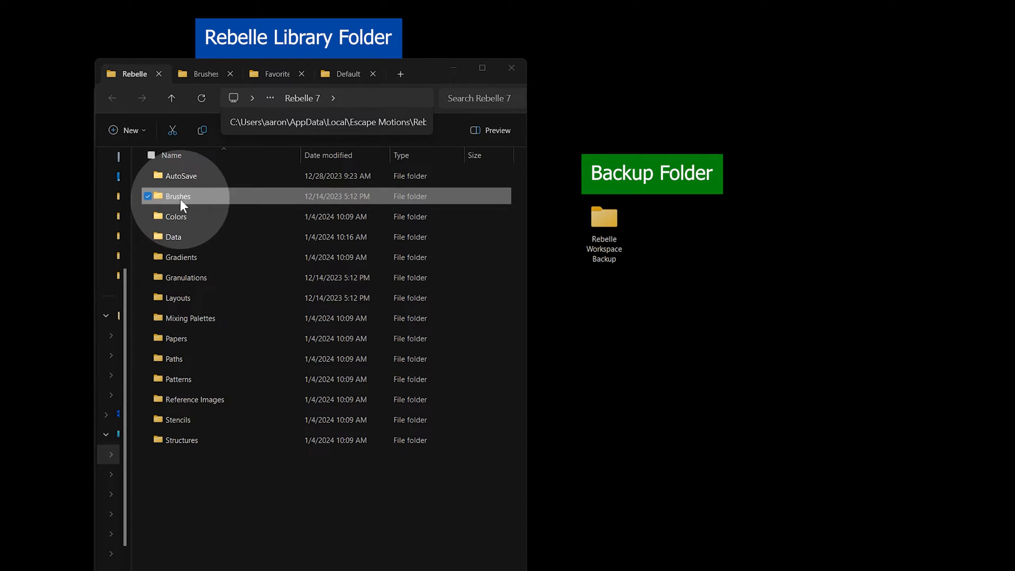
Right-drag all Rebelle 7 library folders onto Rebelle Workspace Backup and copy them there
left_click_drag(178, 196, 603, 220)
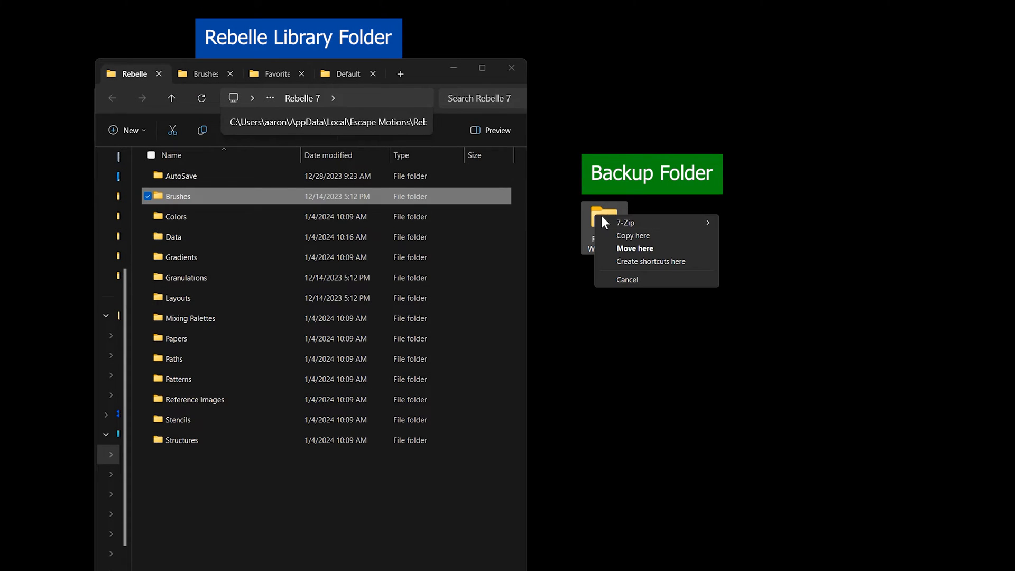
mouse_move(642, 244)
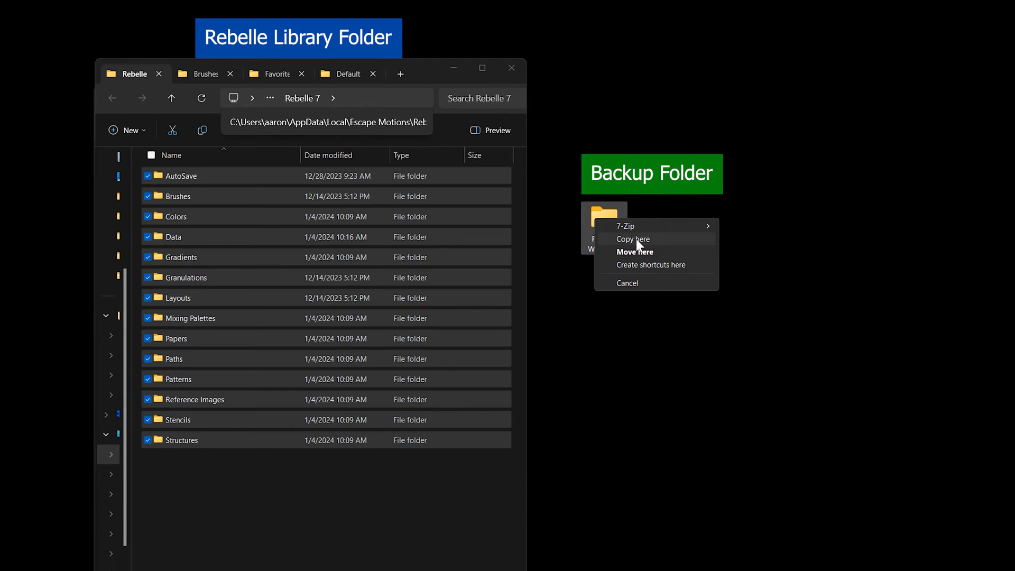
left_click(633, 239)
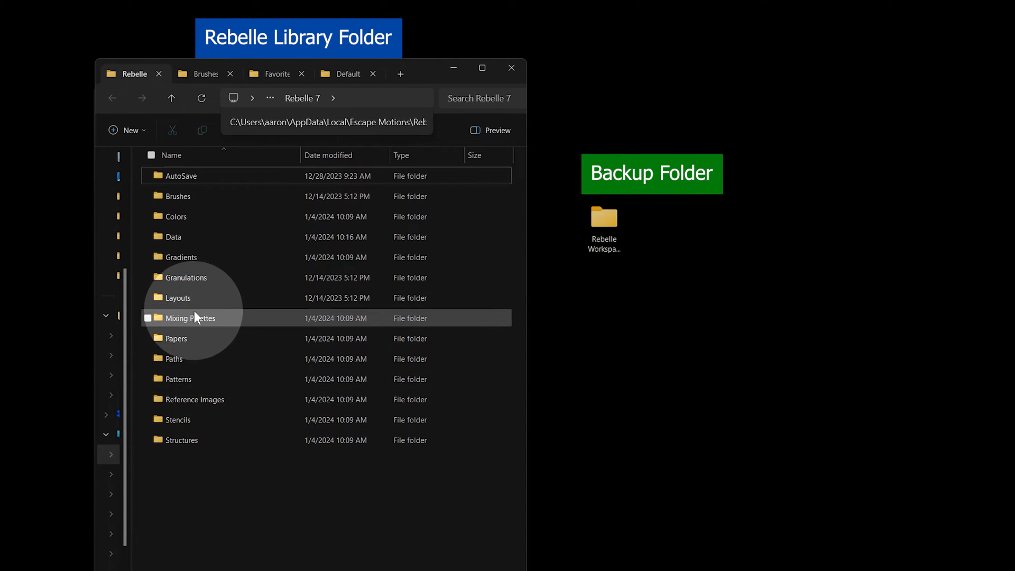